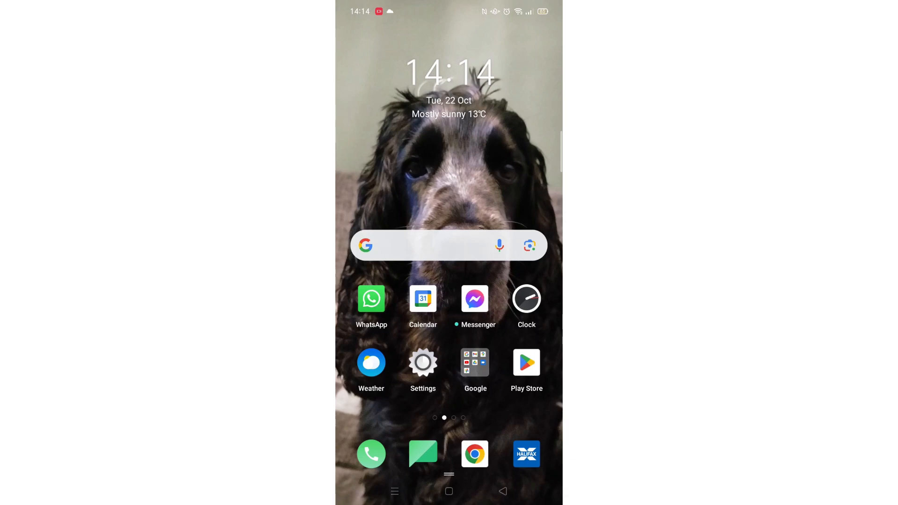
Step: Launch the Google Play Store from the Android home screen
{"action": "left_click", "coordinate": [526, 362]}
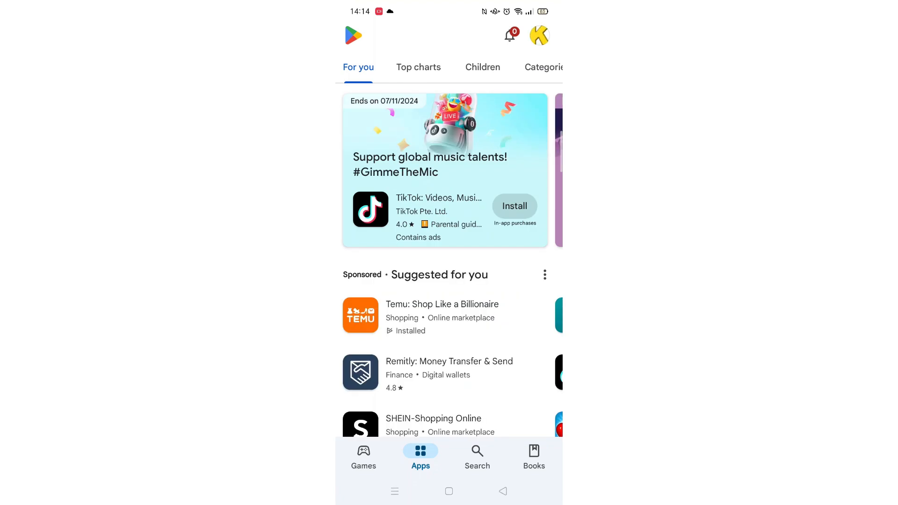
Step: Search the Play Store for "photor" to list suggestions like photoroom
{"action": "left_click", "coordinate": [476, 457]}
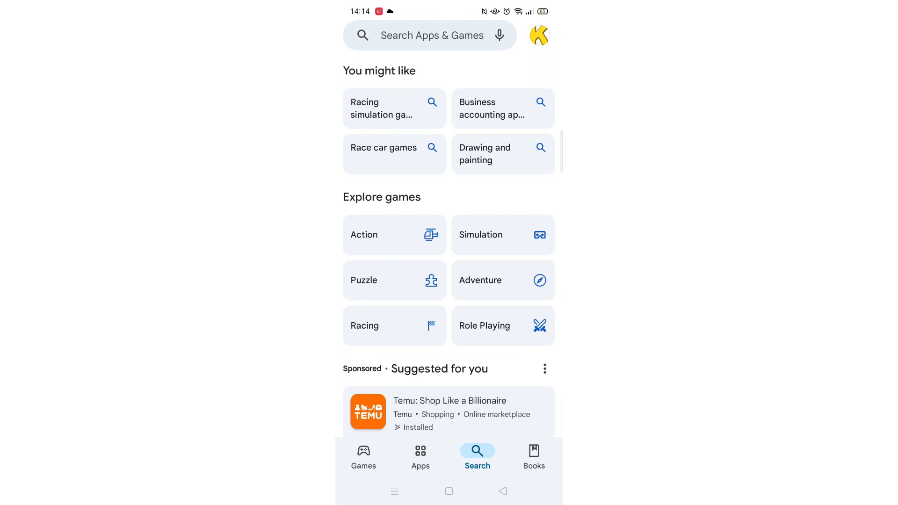
{"action": "left_click", "coordinate": [432, 35]}
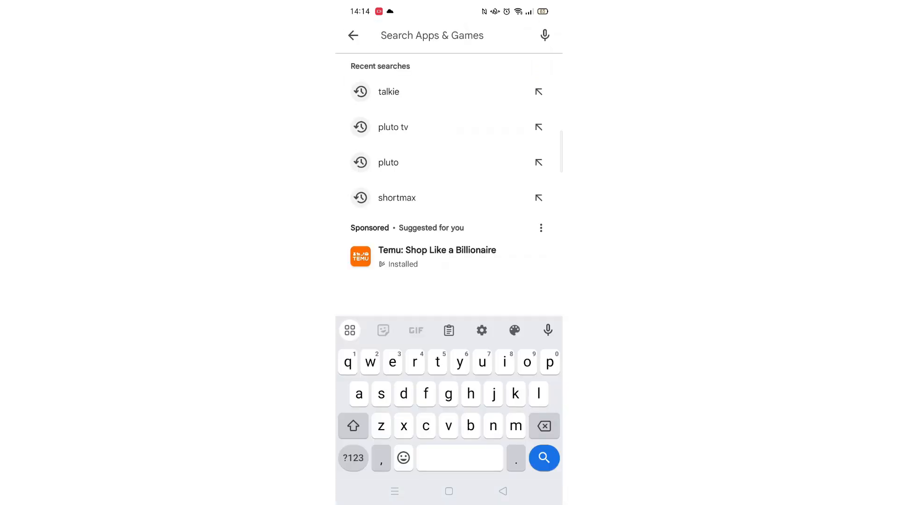
{"action": "type", "text": "photo"}
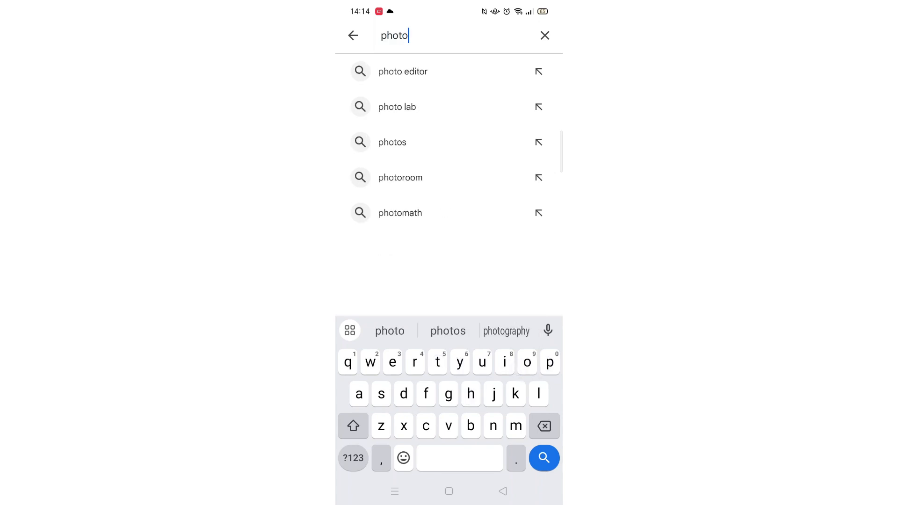
{"action": "type", "text": "r"}
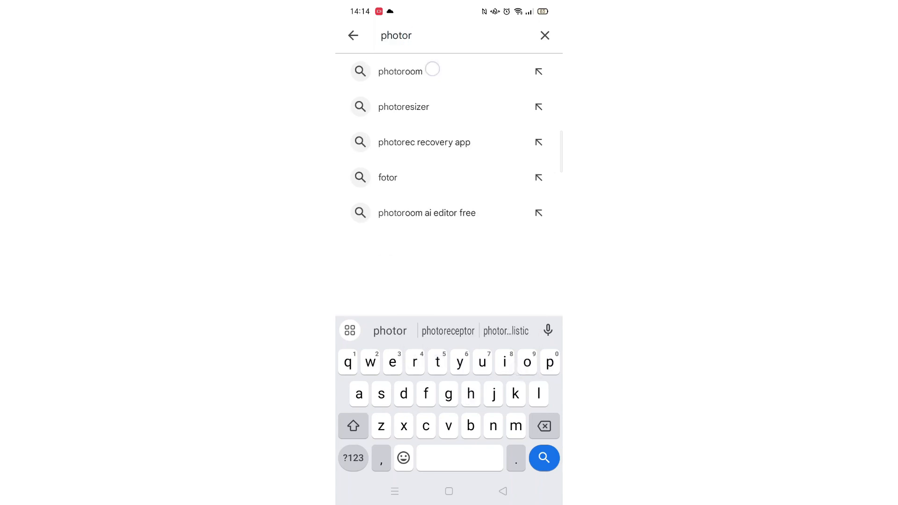
Step: Open the Photoroom AI Photo Editor listing and scroll through its details
{"action": "left_click", "coordinate": [400, 71]}
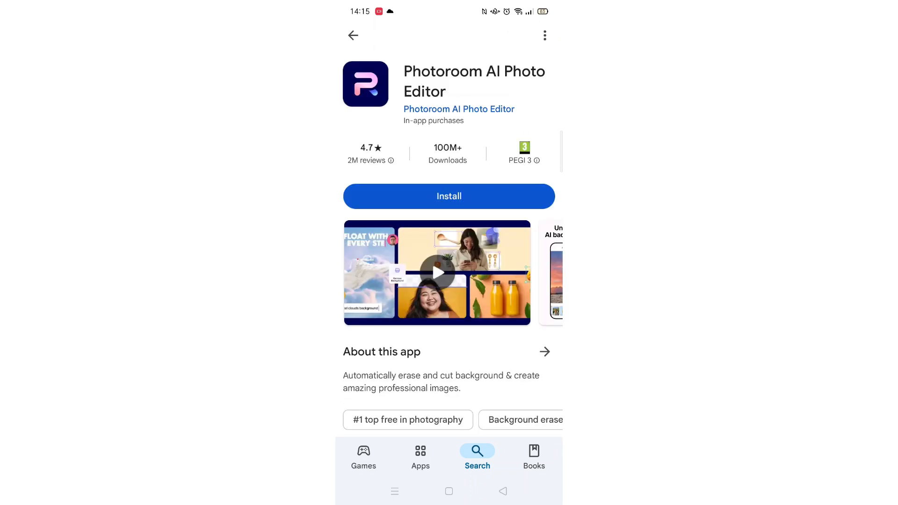
{"action": "scroll", "scroll_direction": "down", "scroll_amount": 3}
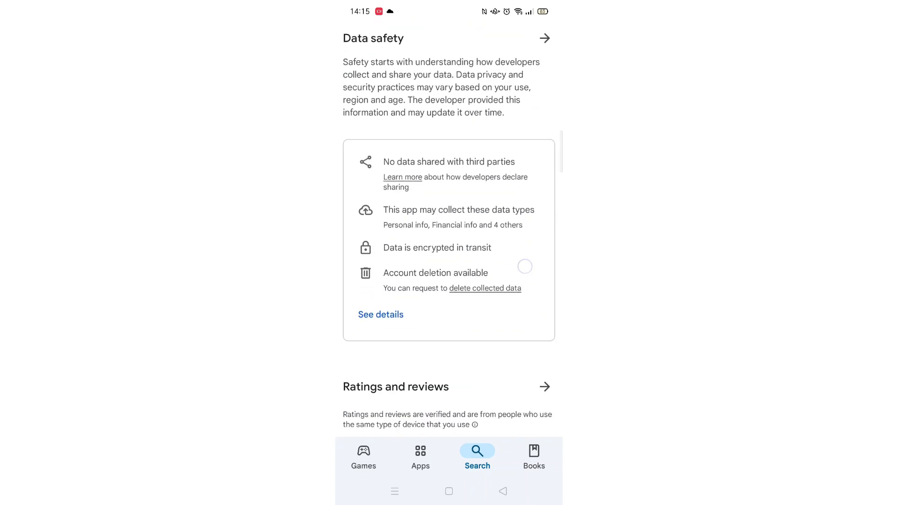
{"action": "scroll", "scroll_direction": "down", "scroll_amount": 3}
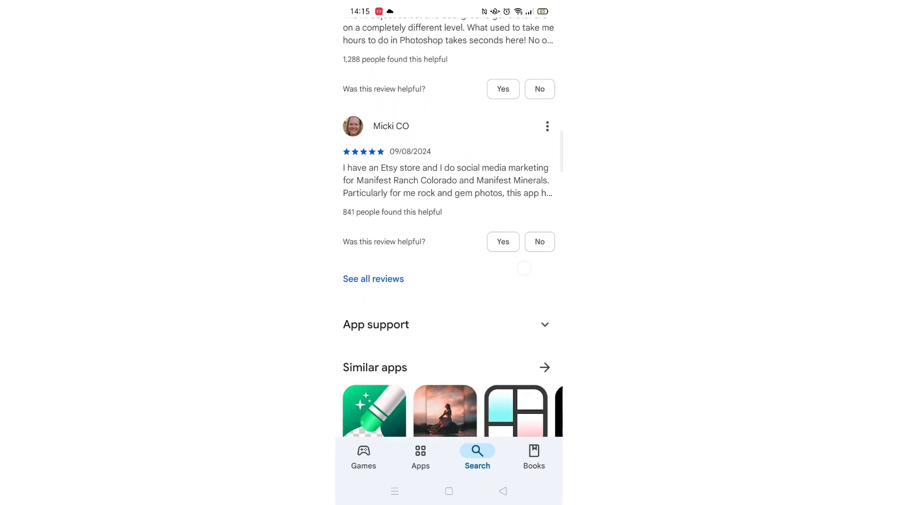
{"action": "scroll", "scroll_direction": "down", "scroll_amount": 3}
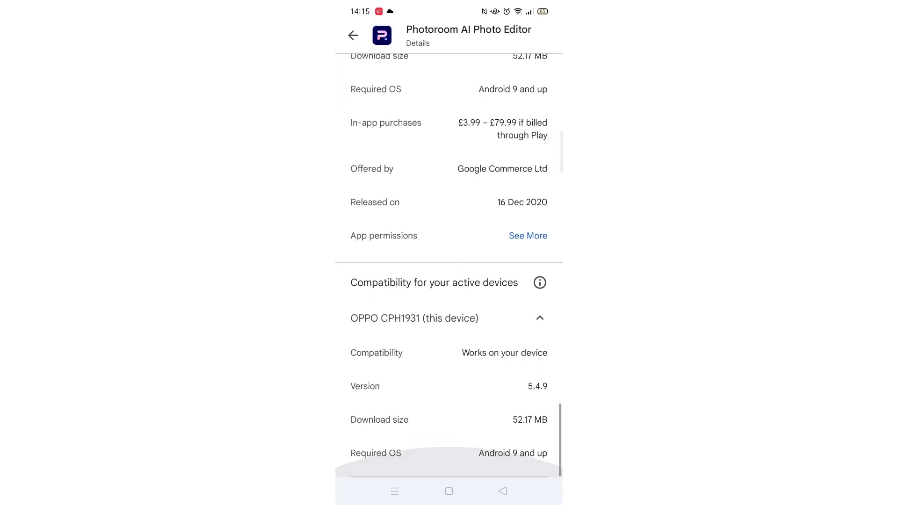
{"action": "left_click", "coordinate": [539, 282]}
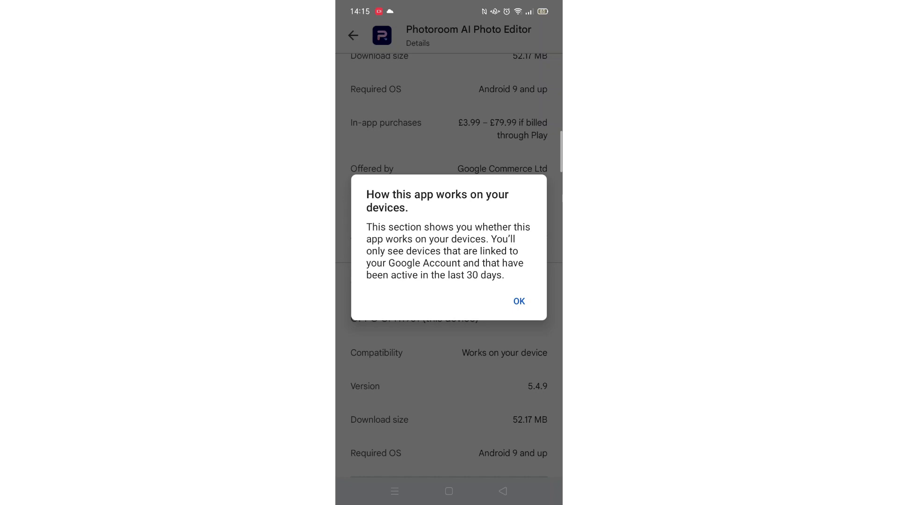
{"action": "left_click", "coordinate": [518, 302]}
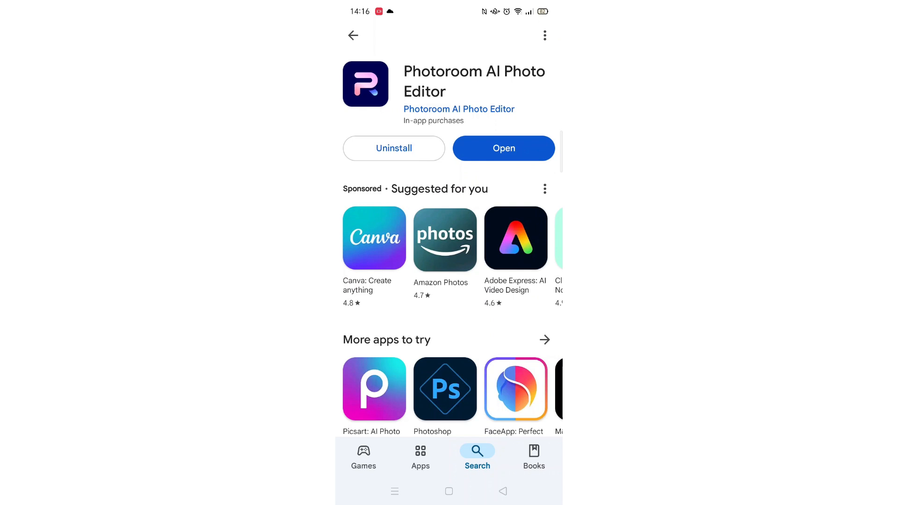
Step: Launch Photoroom from its Play Store page to reach the welcome screen
{"action": "left_click", "coordinate": [503, 148]}
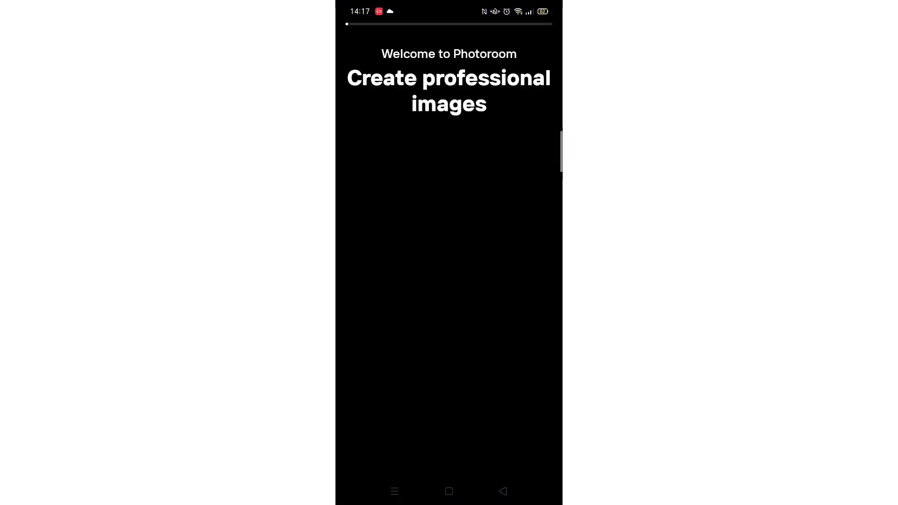